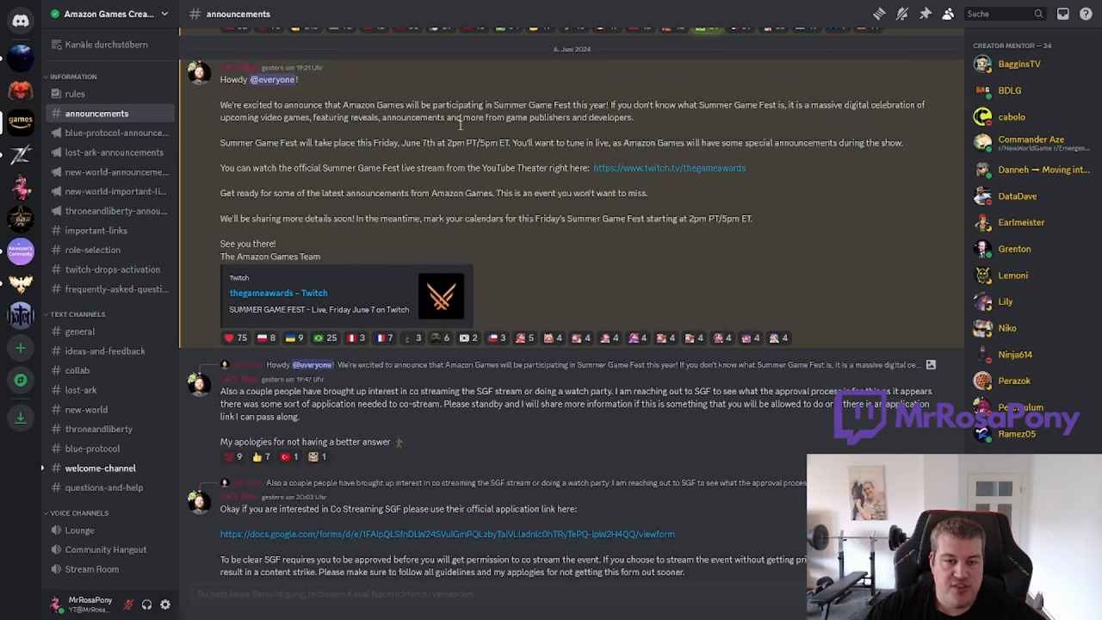
mouse_move(649, 280)
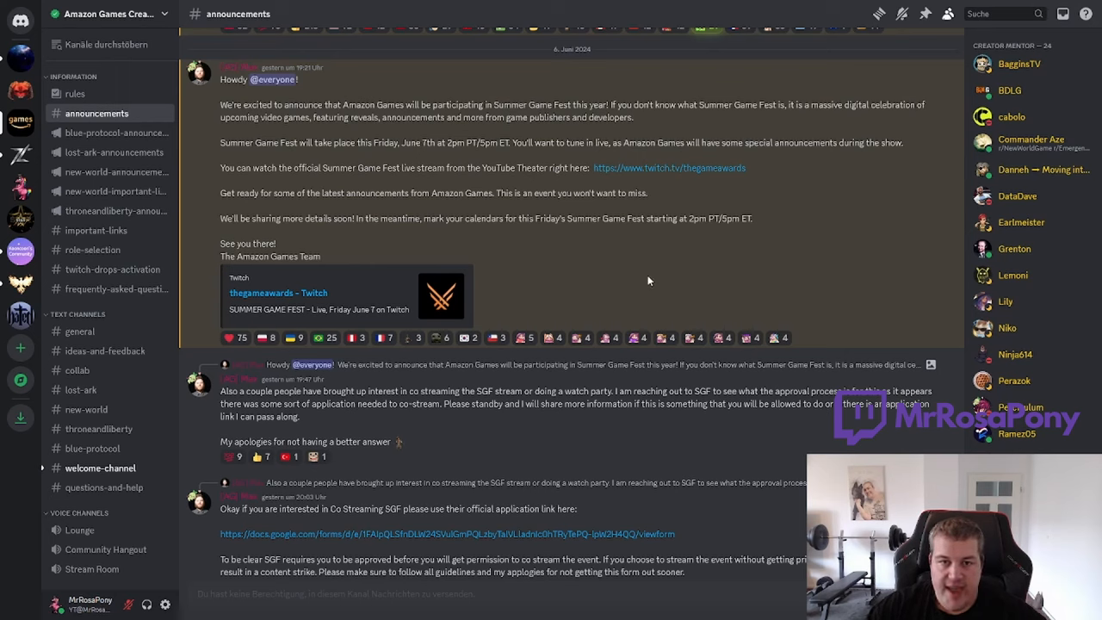
mouse_move(649, 262)
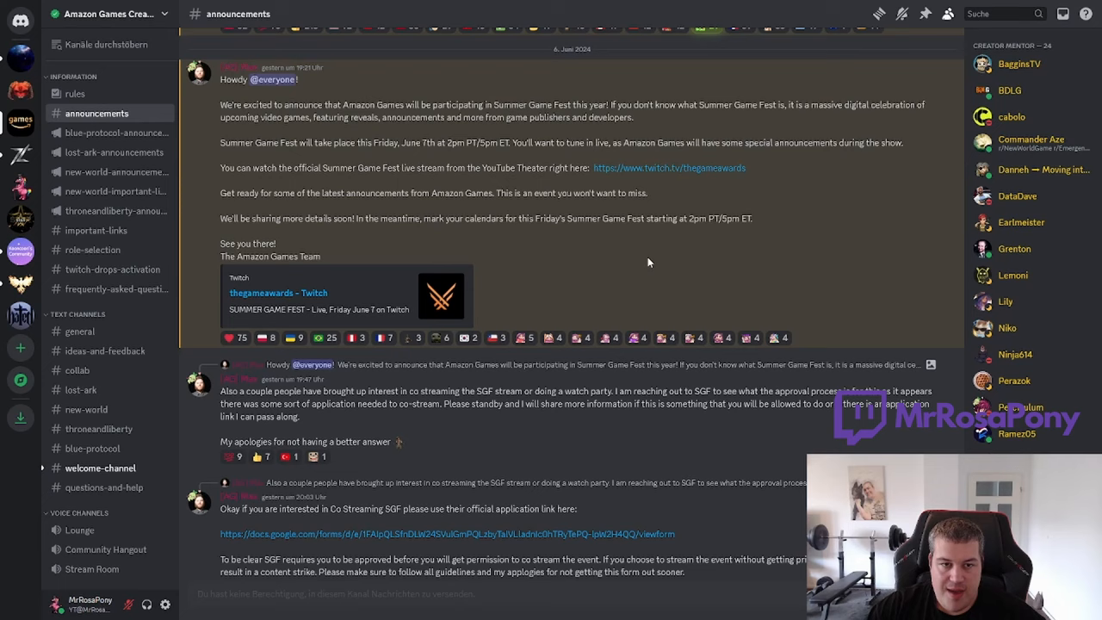
mouse_move(635, 258)
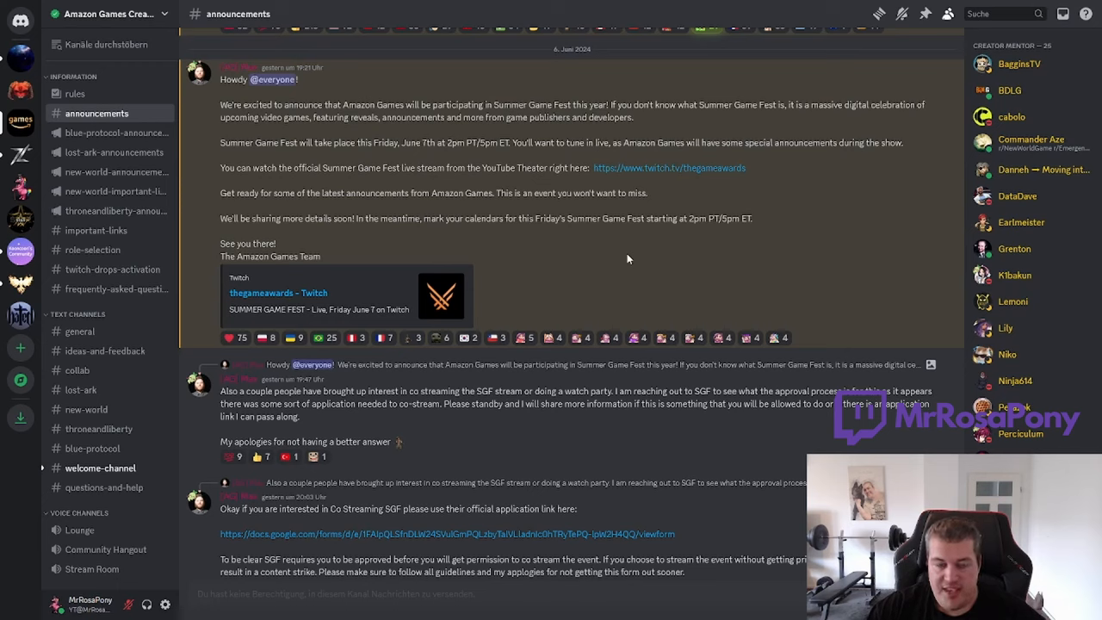
mouse_move(594, 260)
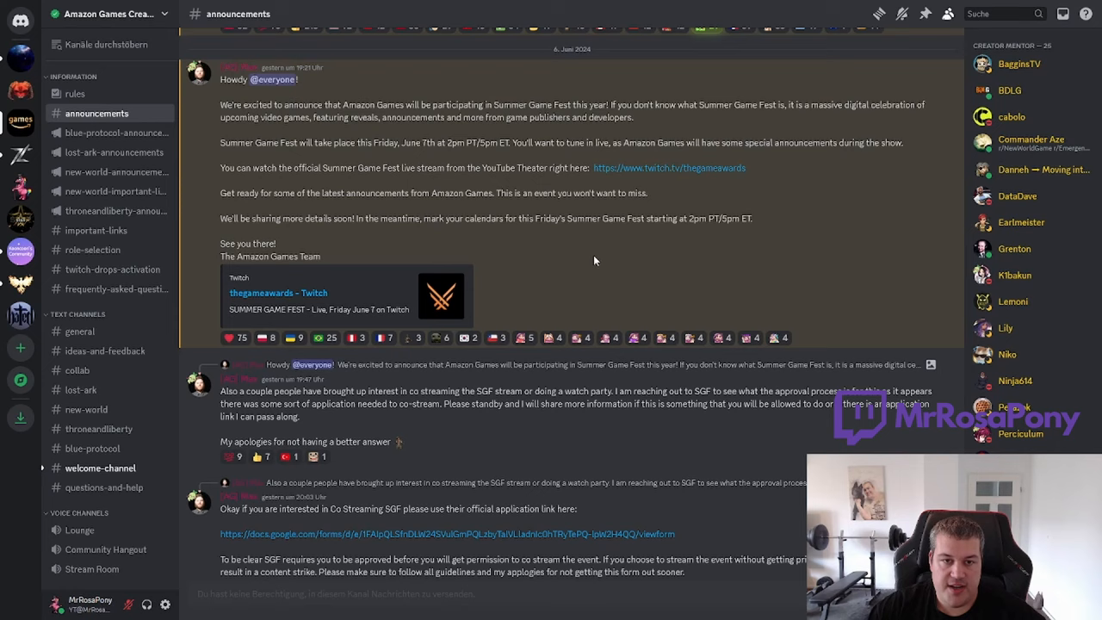
mouse_move(609, 260)
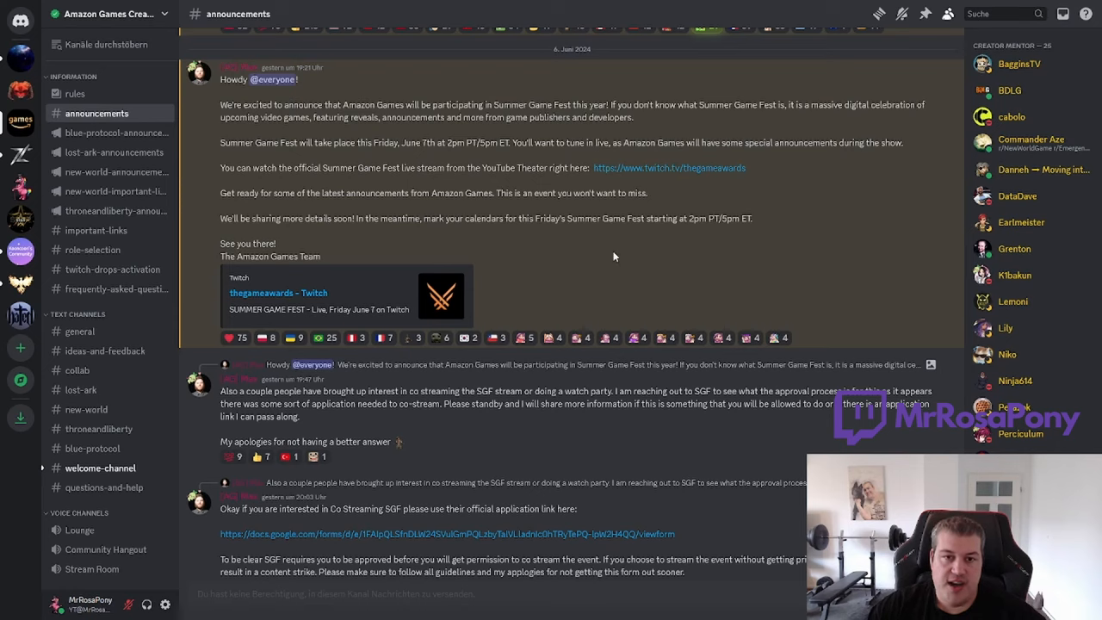
mouse_move(623, 243)
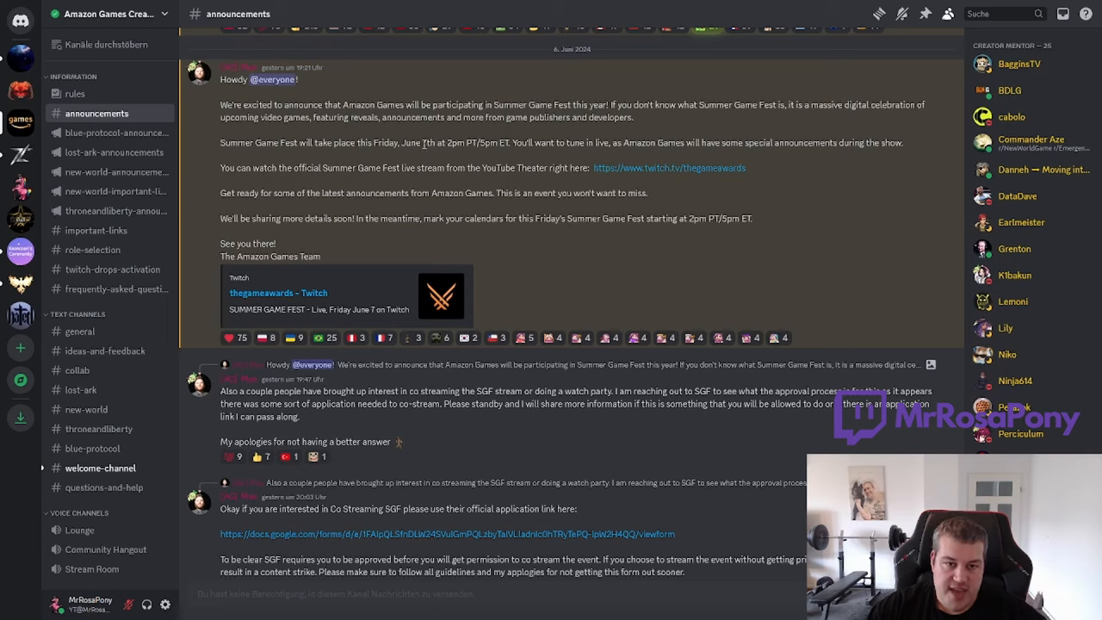
drag(479, 143, 510, 142)
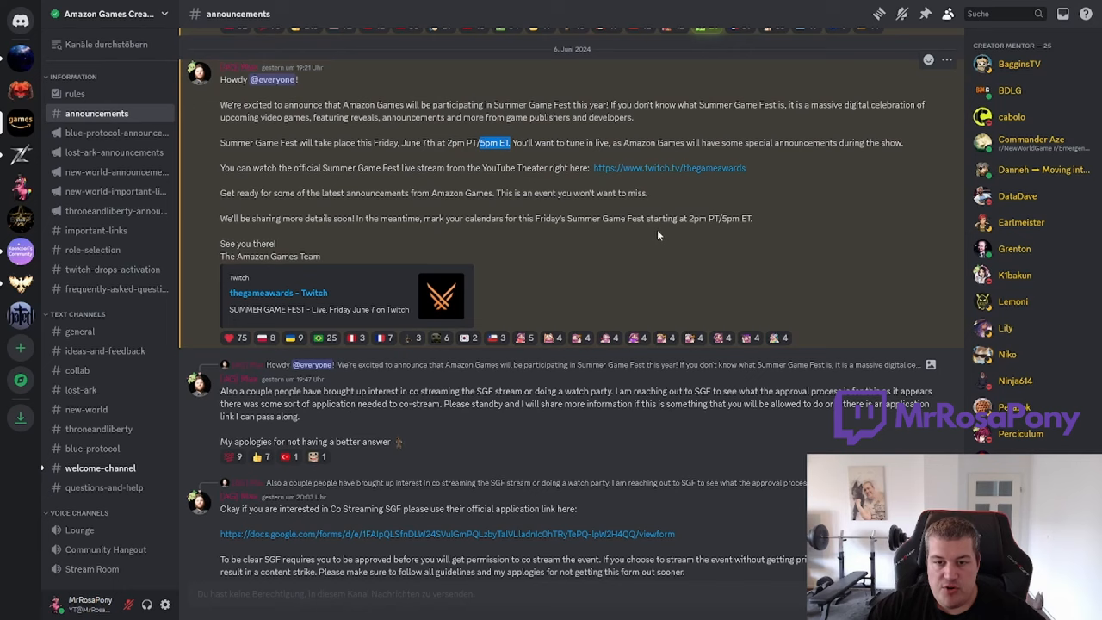
mouse_move(636, 234)
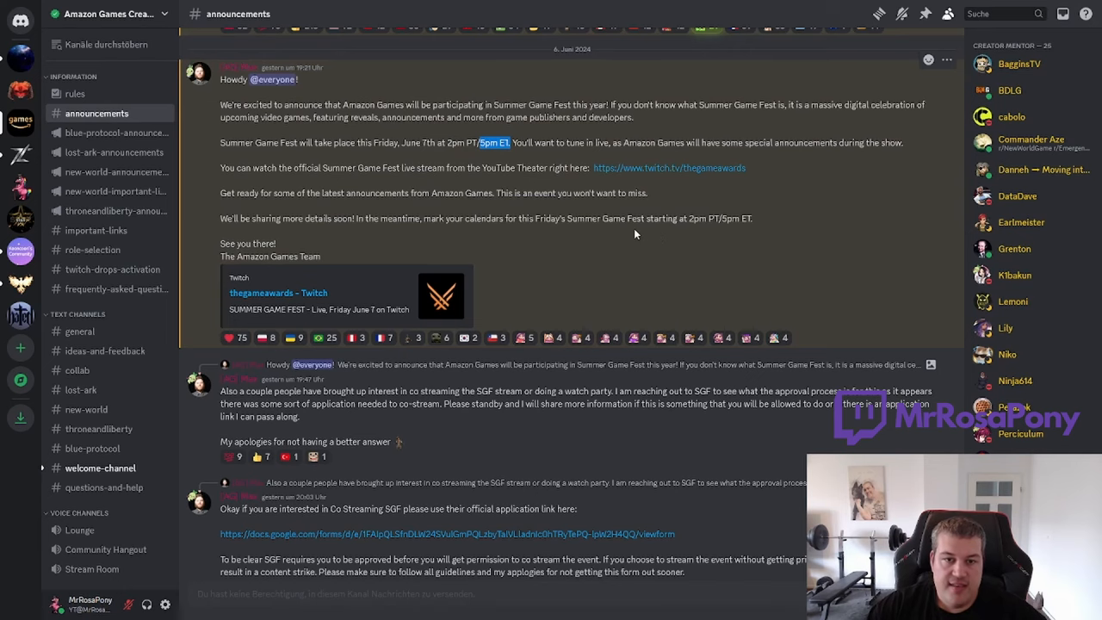
mouse_move(773, 176)
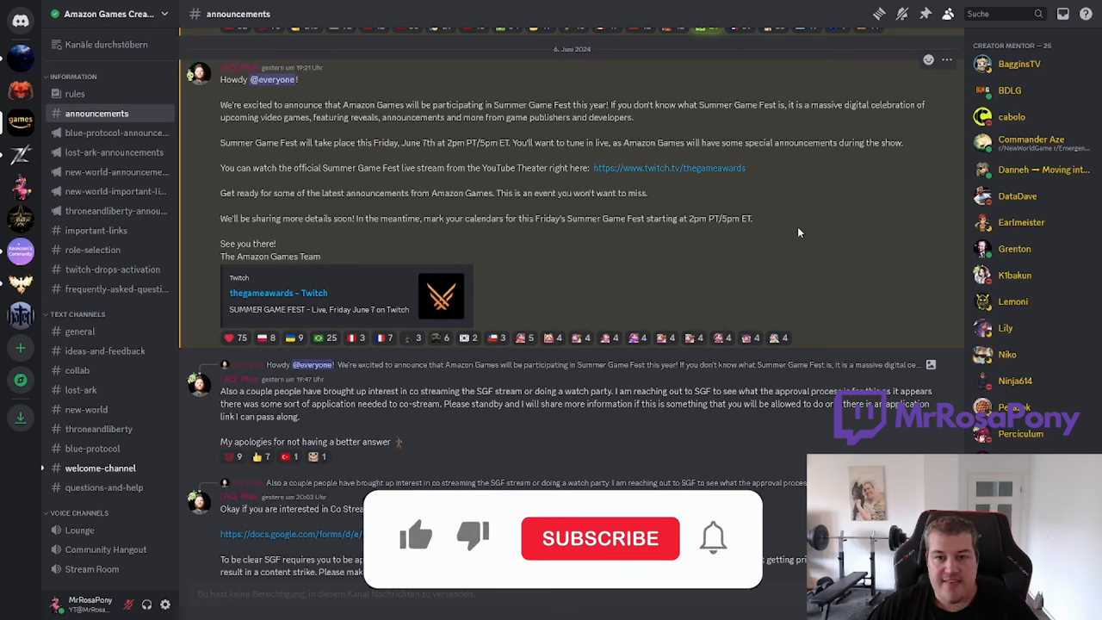
click(416, 537)
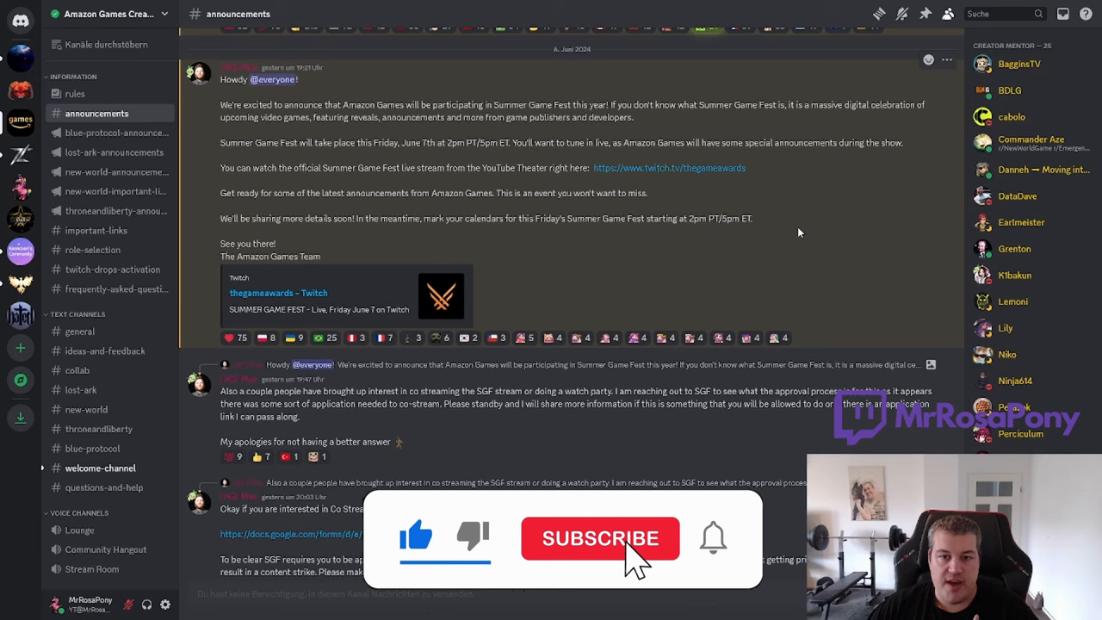
click(600, 539)
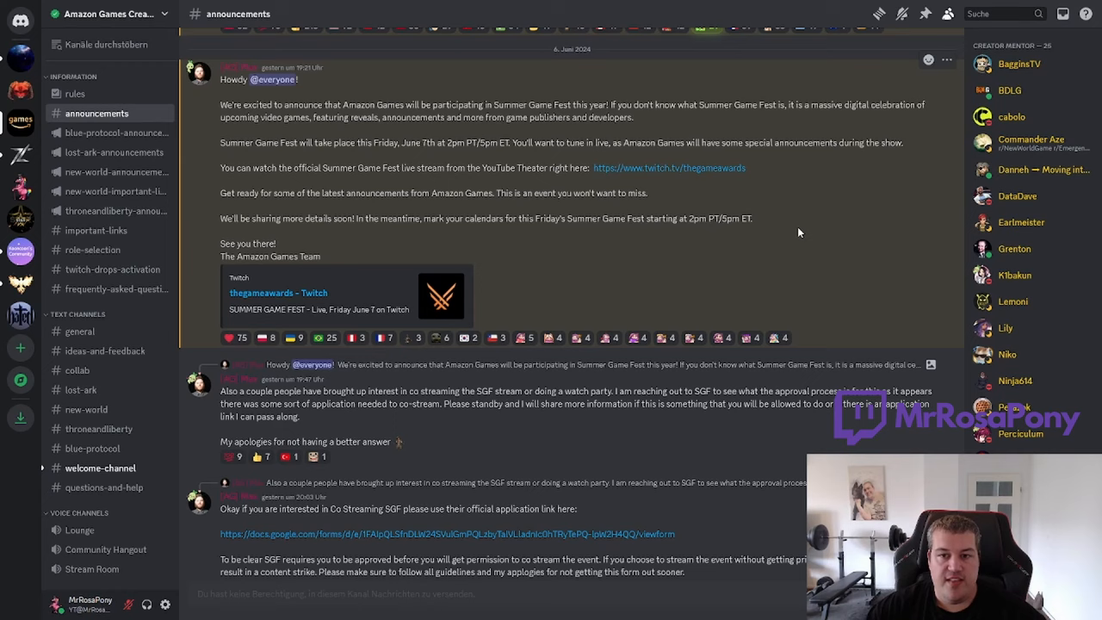
mouse_move(820, 242)
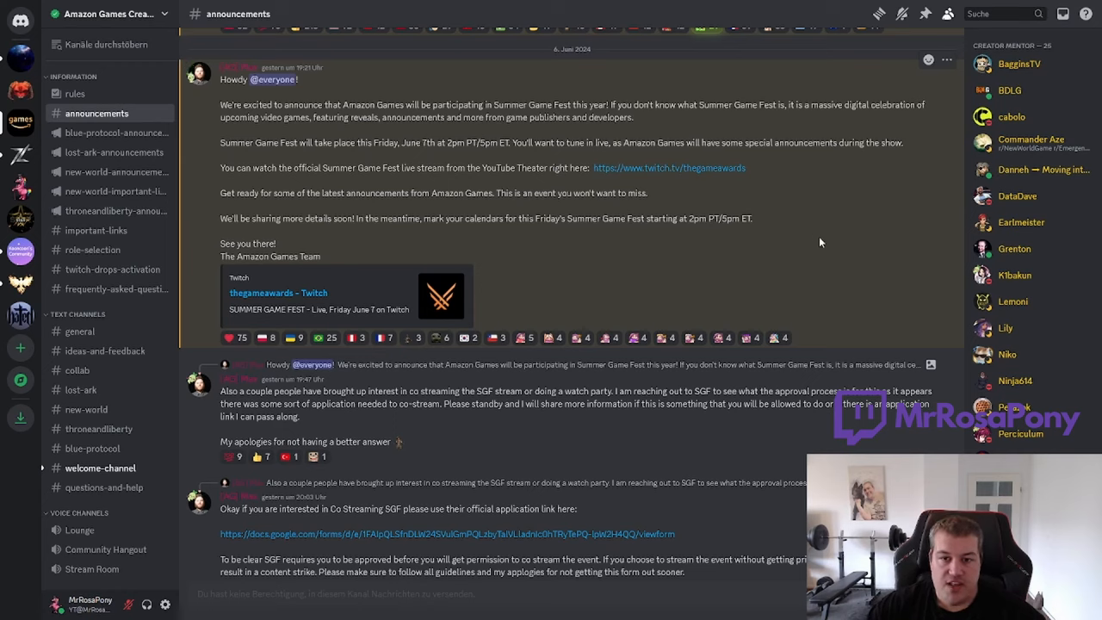